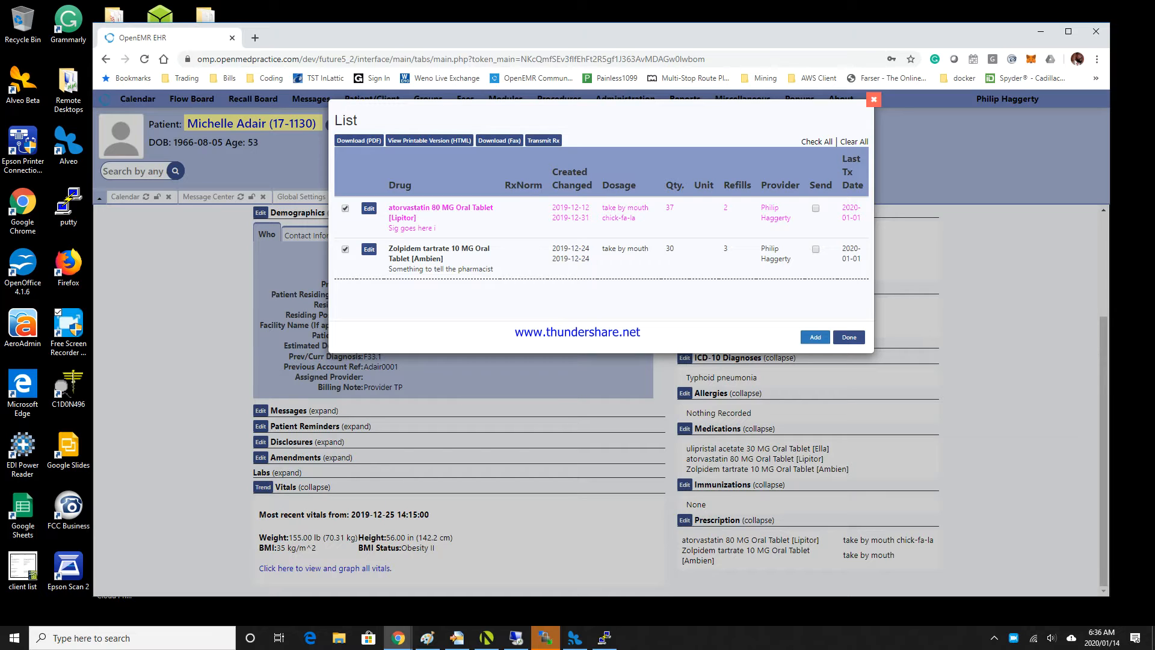
pyautogui.moveTo(820, 258)
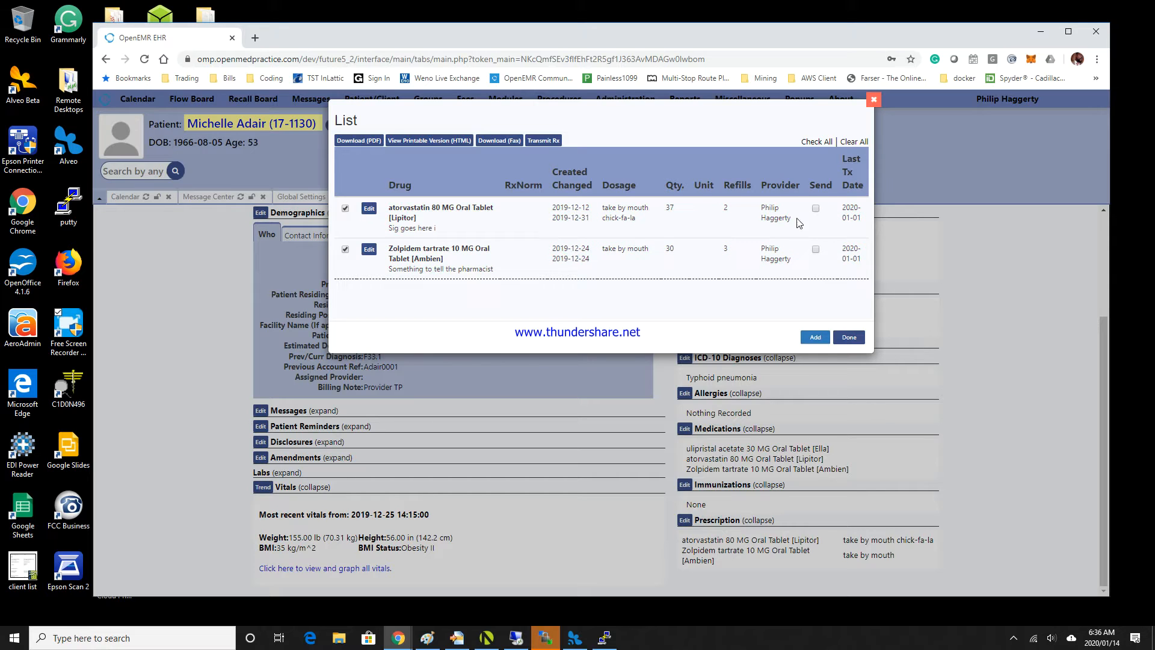
pyautogui.click(816, 249)
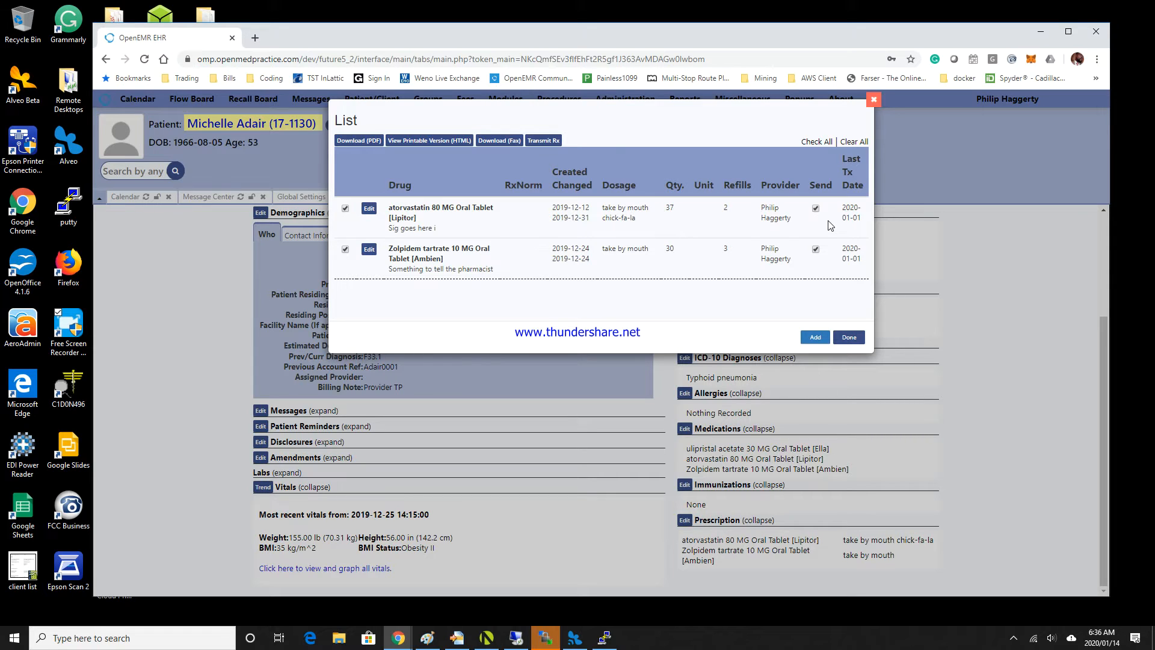
pyautogui.moveTo(543, 140)
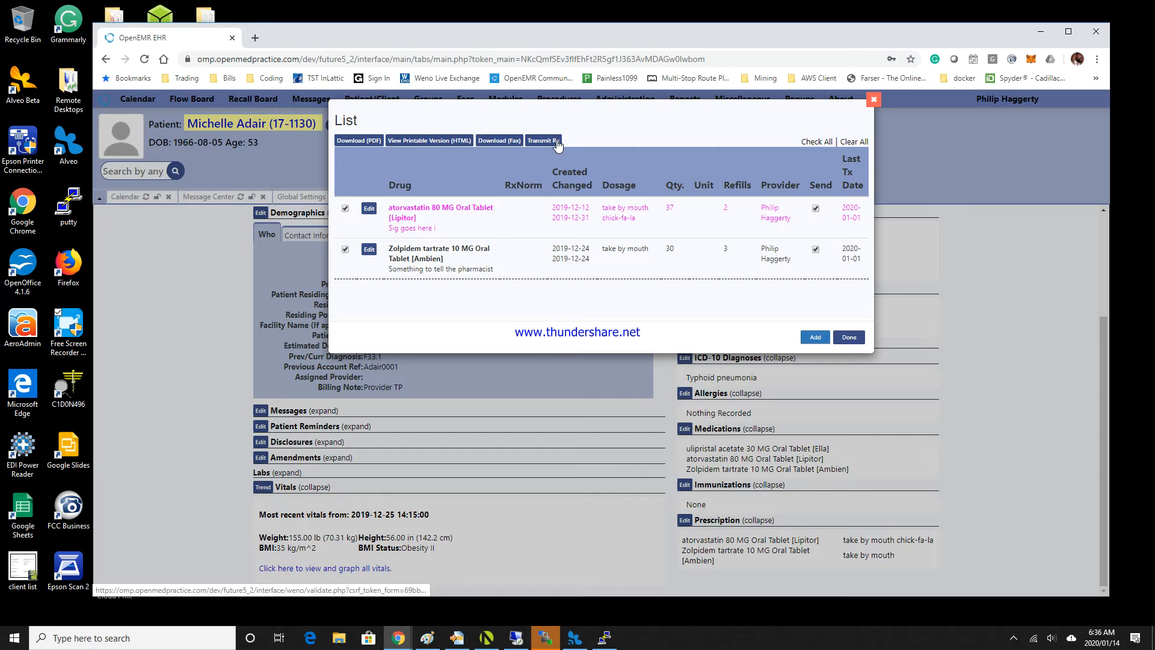
# - Bring up the Prescription Confirm & Transmit screen via Transmit Rx
pyautogui.click(542, 141)
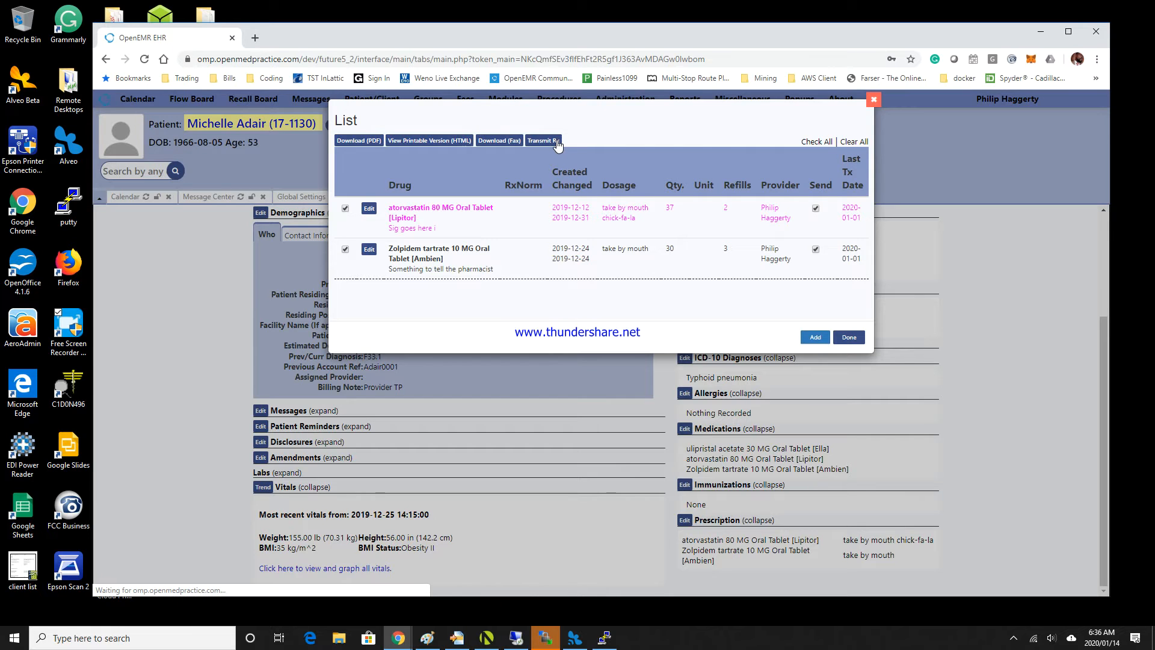
pyautogui.click(541, 141)
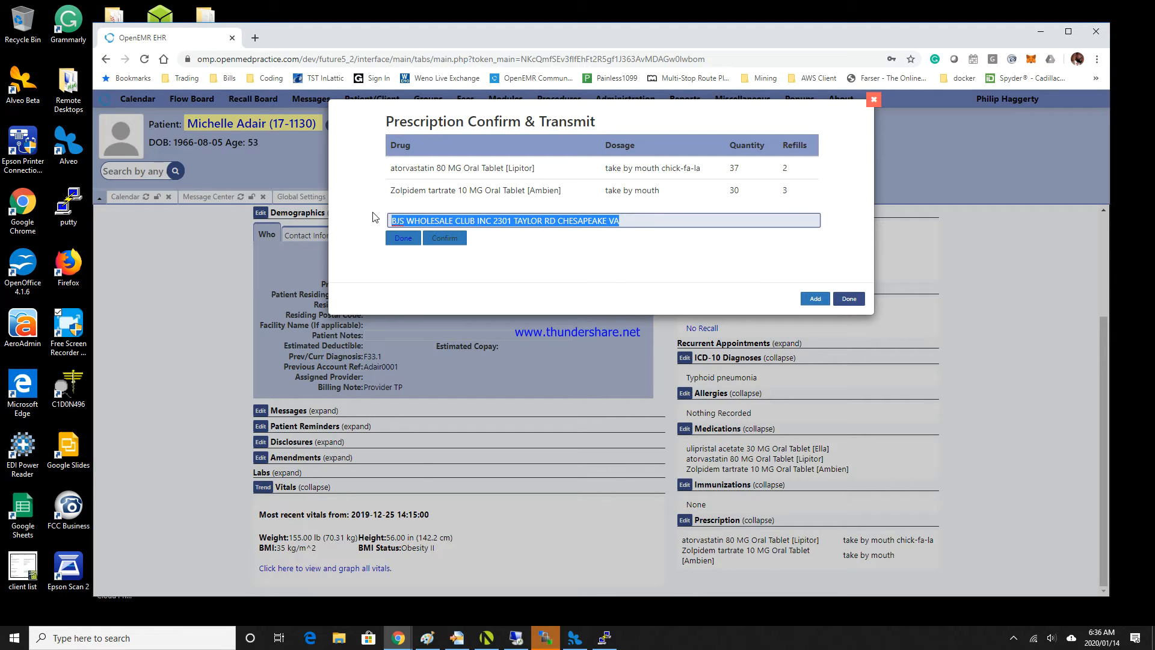
# - Search 'wal', select 4418 Walgreen Co on Battlefield Blvd N, Chesapeake, and confirm
pyautogui.write('wal')
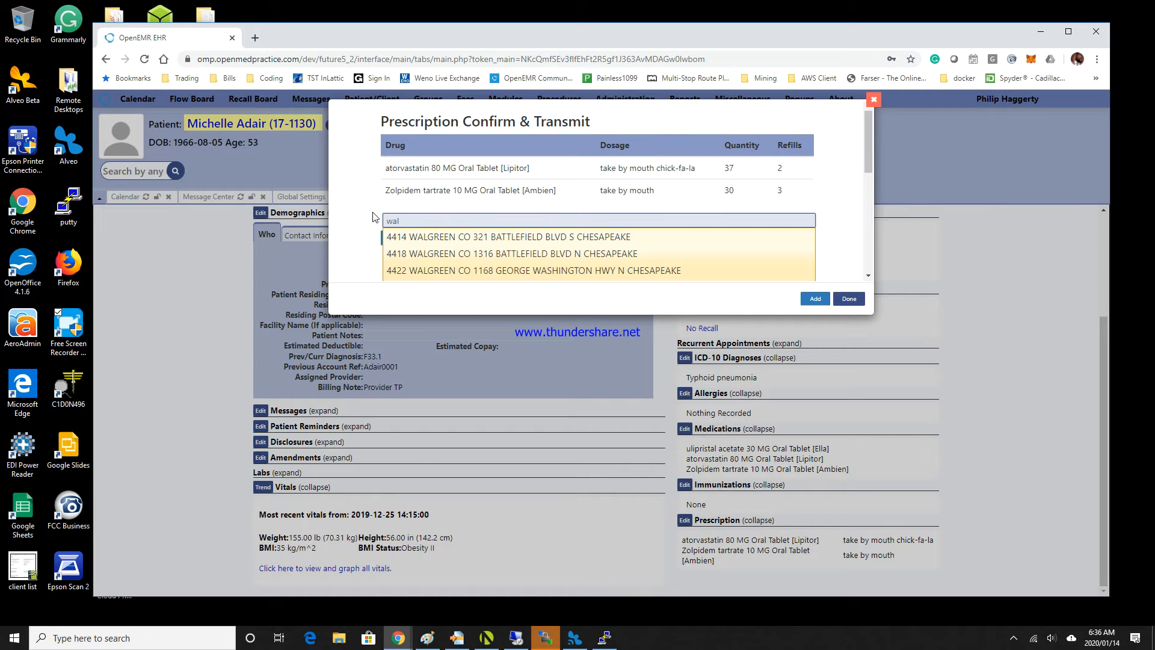
pyautogui.click(511, 253)
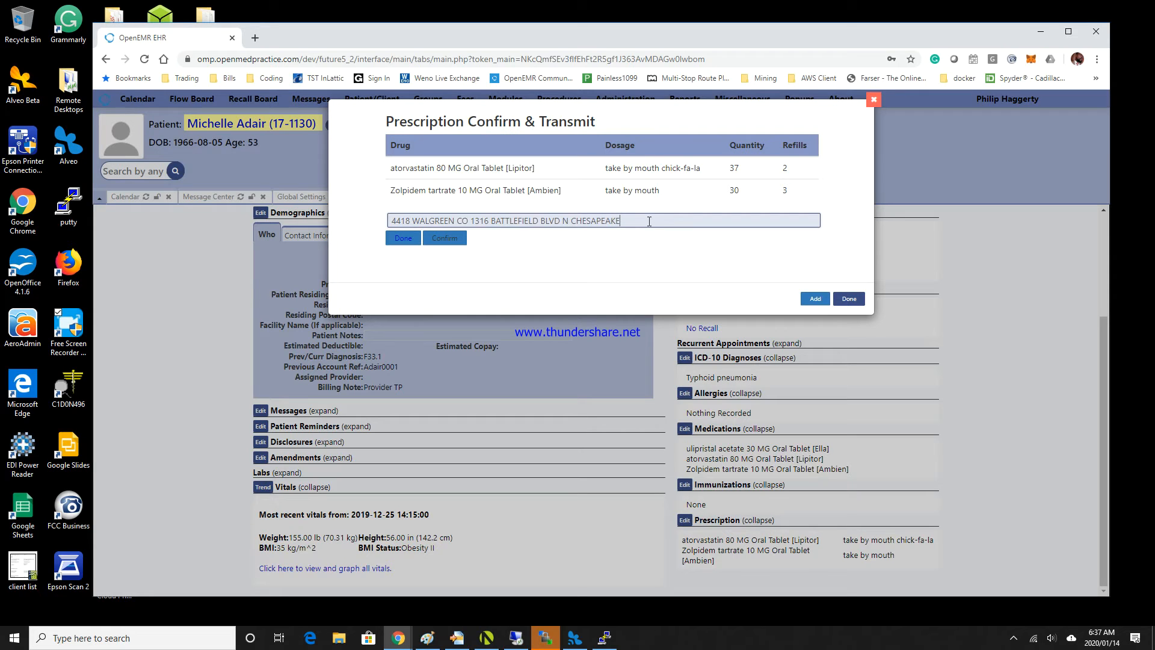
pyautogui.moveTo(444, 237)
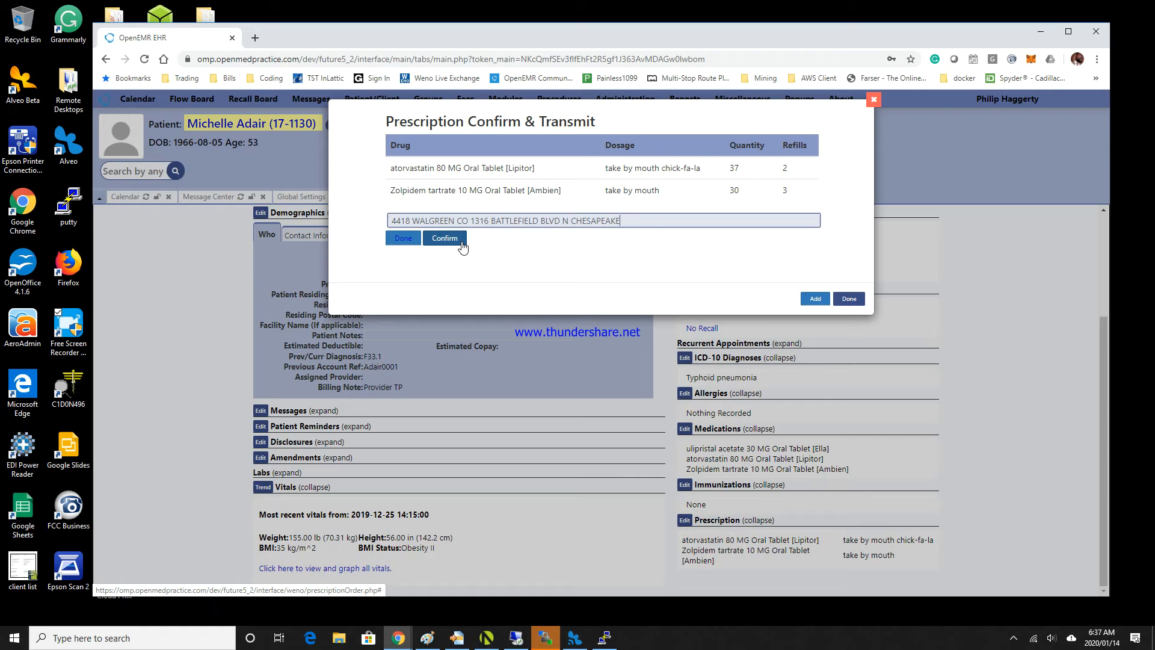
pyautogui.click(445, 239)
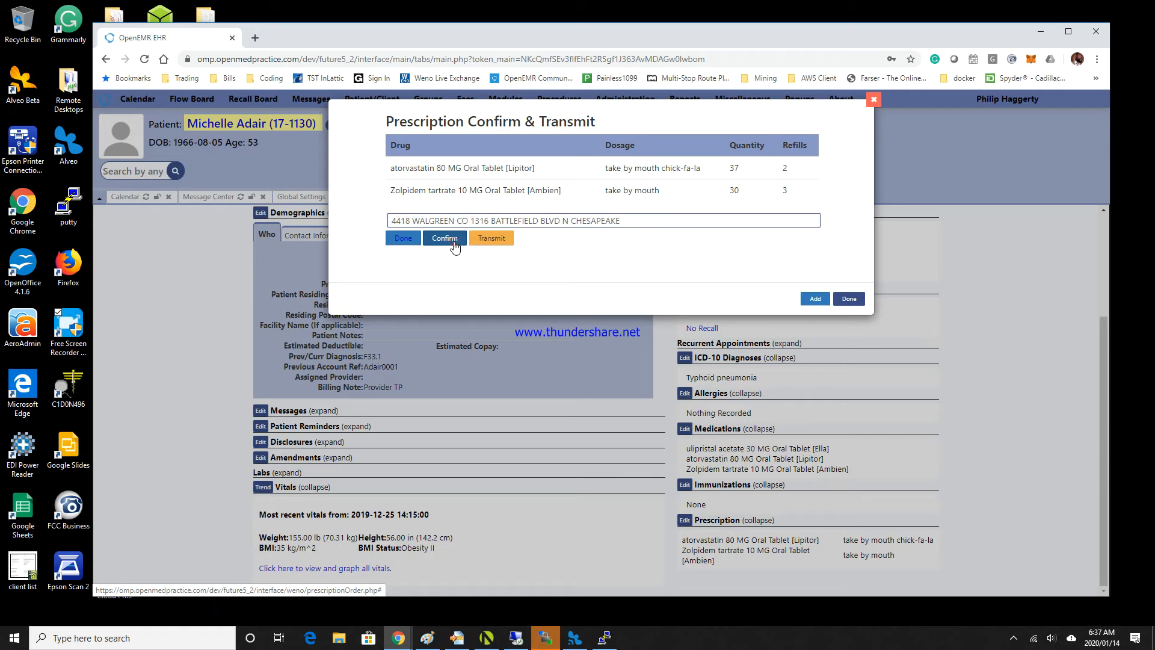
# - Confirm the Walgreen pharmacy again, leaving only Done and Transmit
pyautogui.click(444, 237)
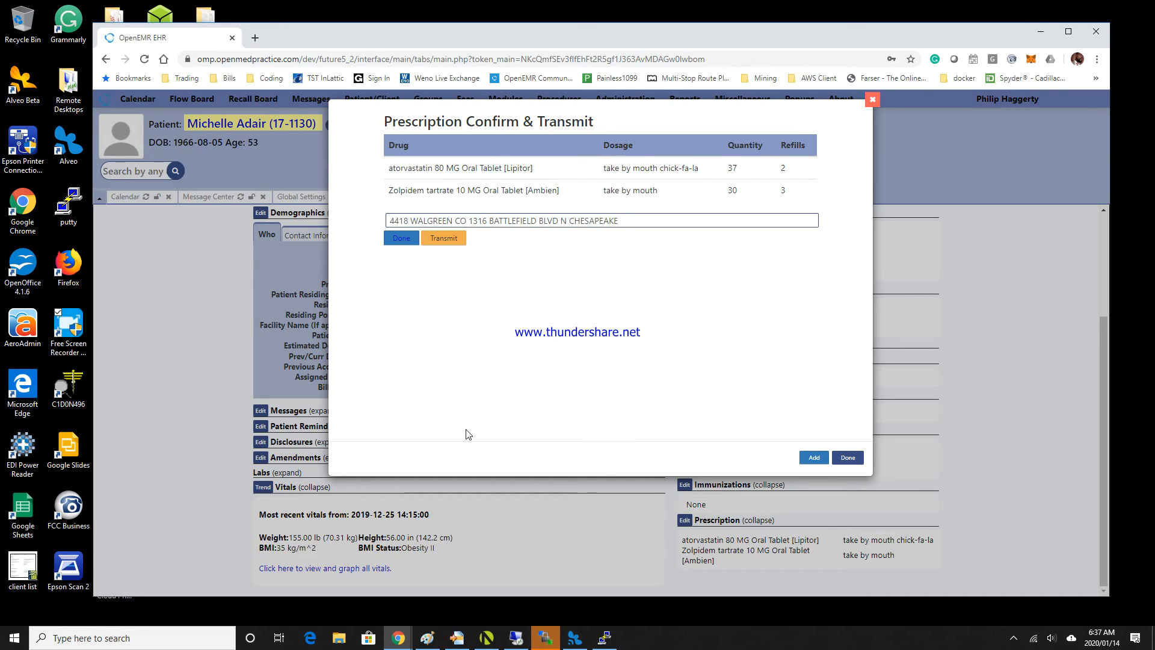
pyautogui.moveTo(457, 266)
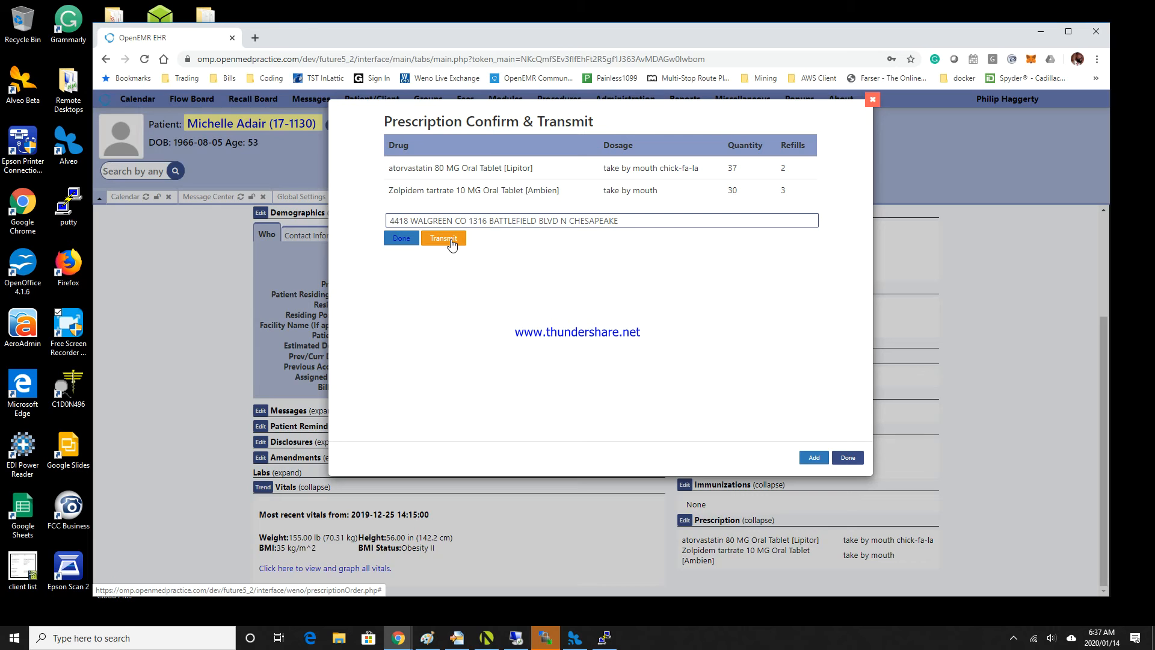
# - Transmit both prescriptions to Walgreen, reaching Send Complete with a schema validation notice
pyautogui.click(443, 238)
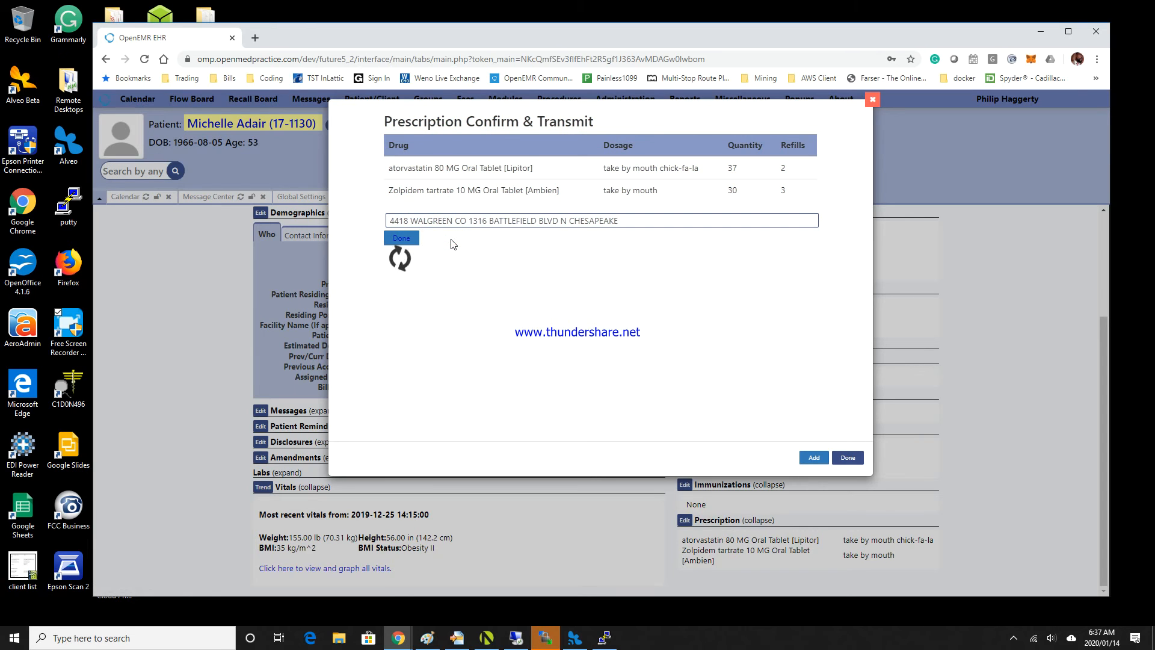
pyautogui.moveTo(402, 267)
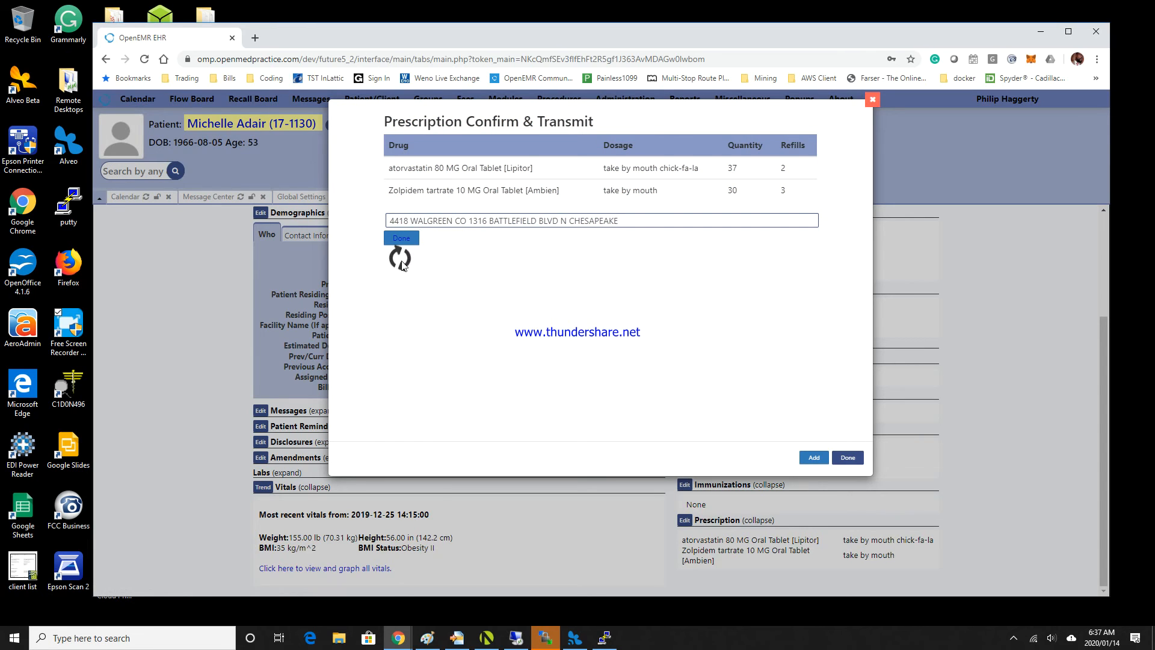
pyautogui.moveTo(361, 256)
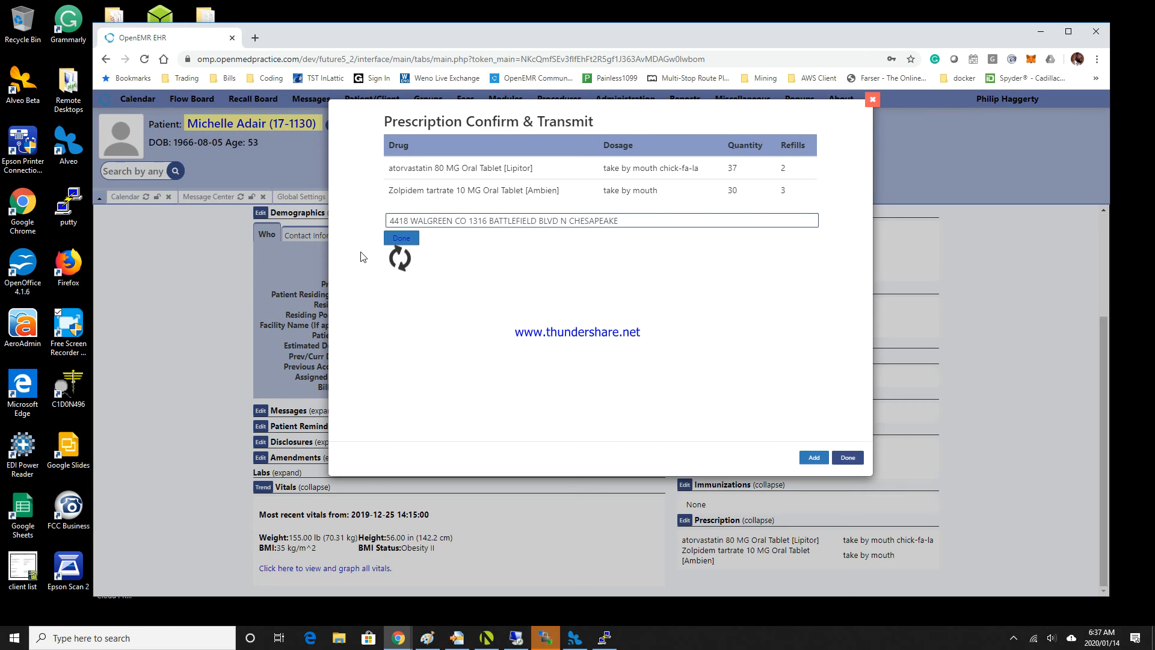
pyautogui.click(400, 257)
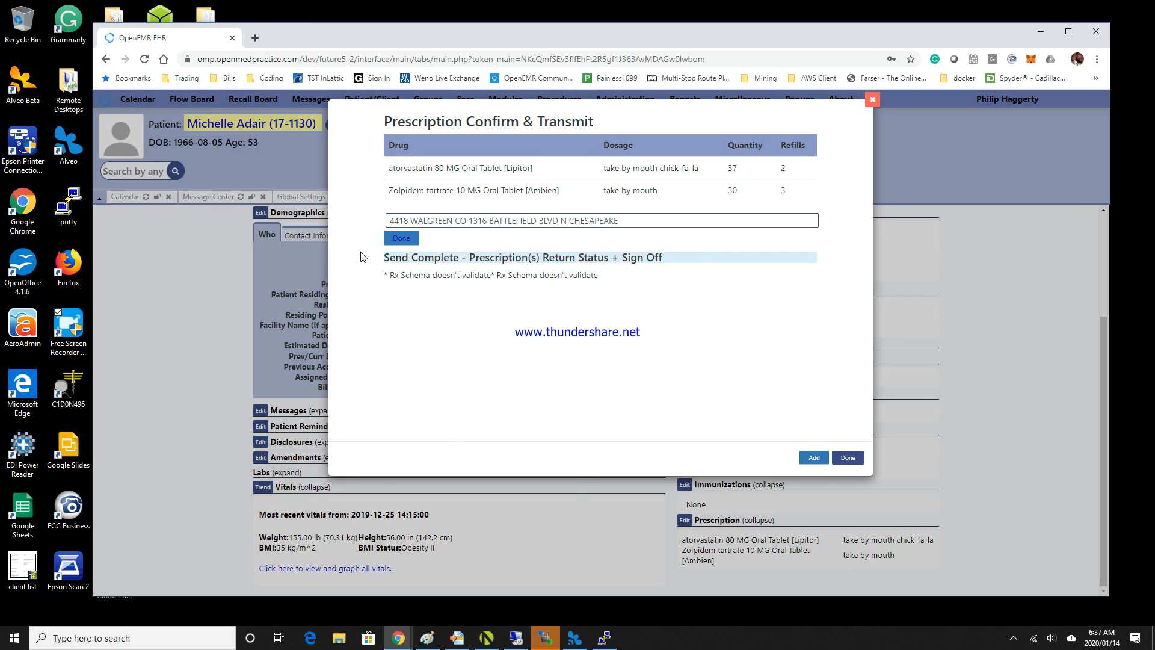
pyautogui.moveTo(543, 324)
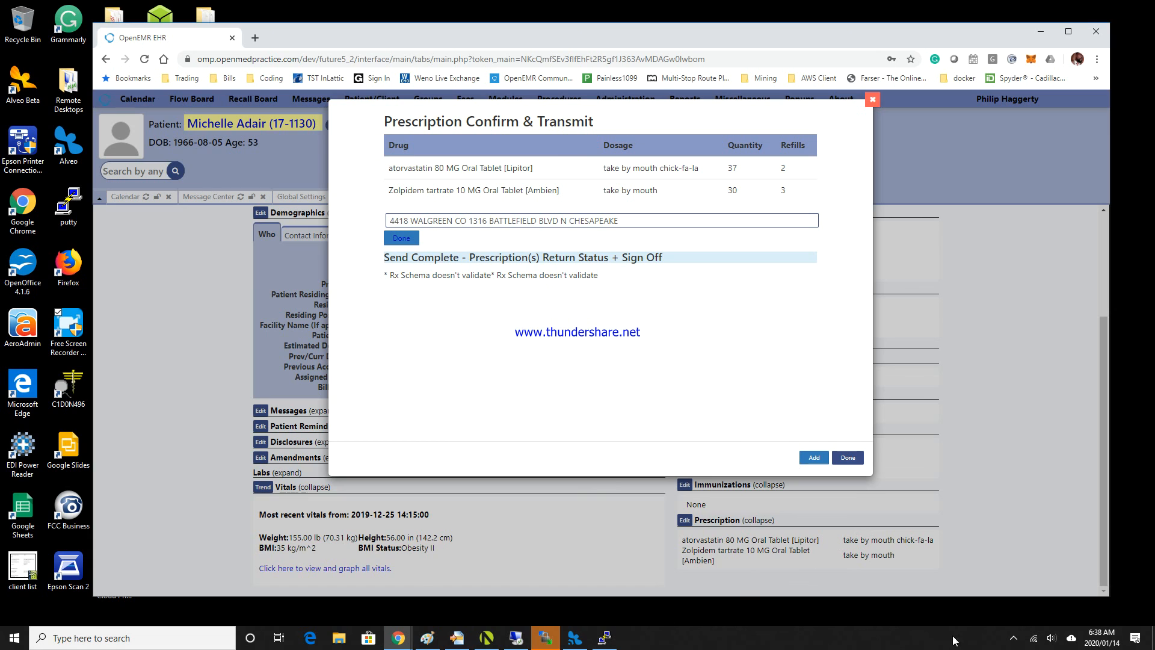
pyautogui.moveTo(1014, 640)
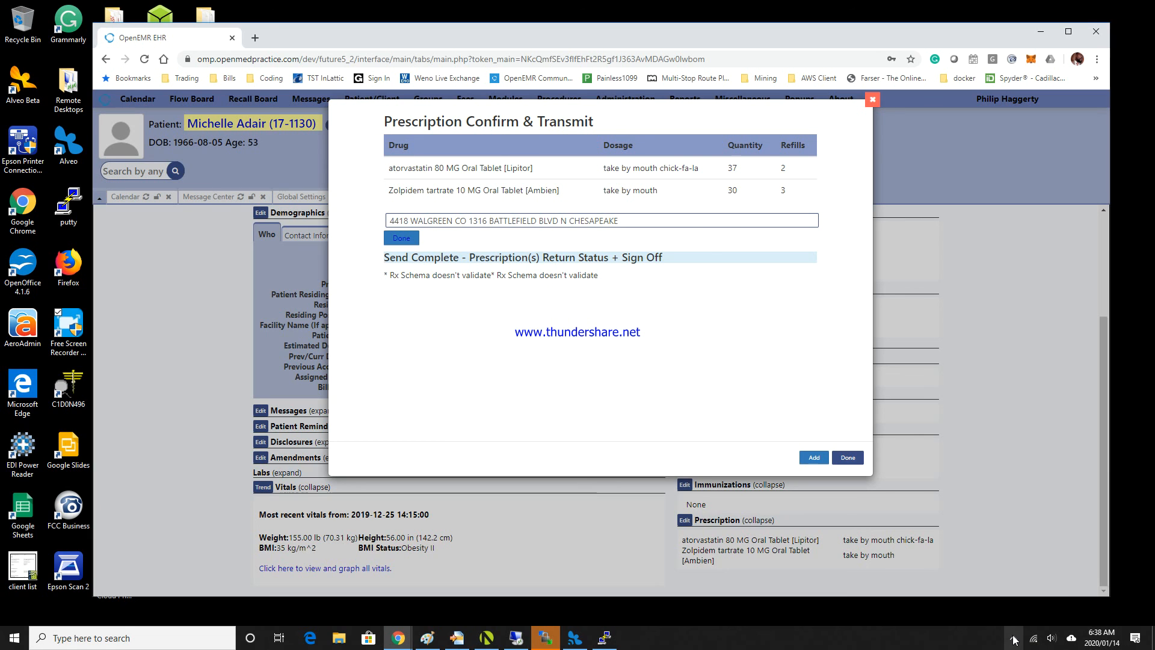